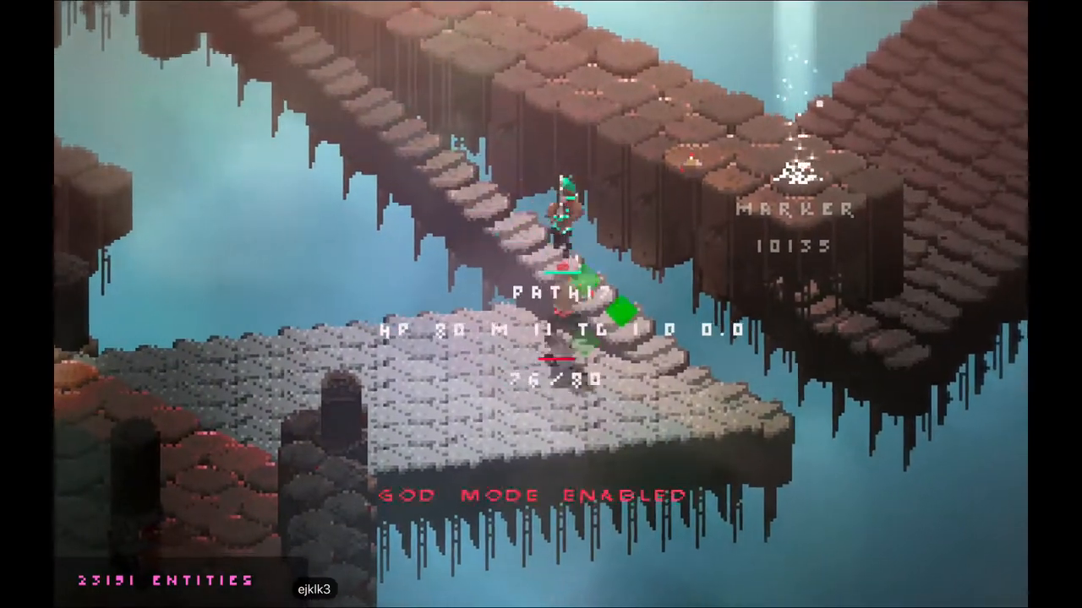
- Leave full-screen playback so Screenflick Movie 5.mp4 sits paused in its QuickTime window
{"action": "type", "text": "kkkkkkkkkk"}
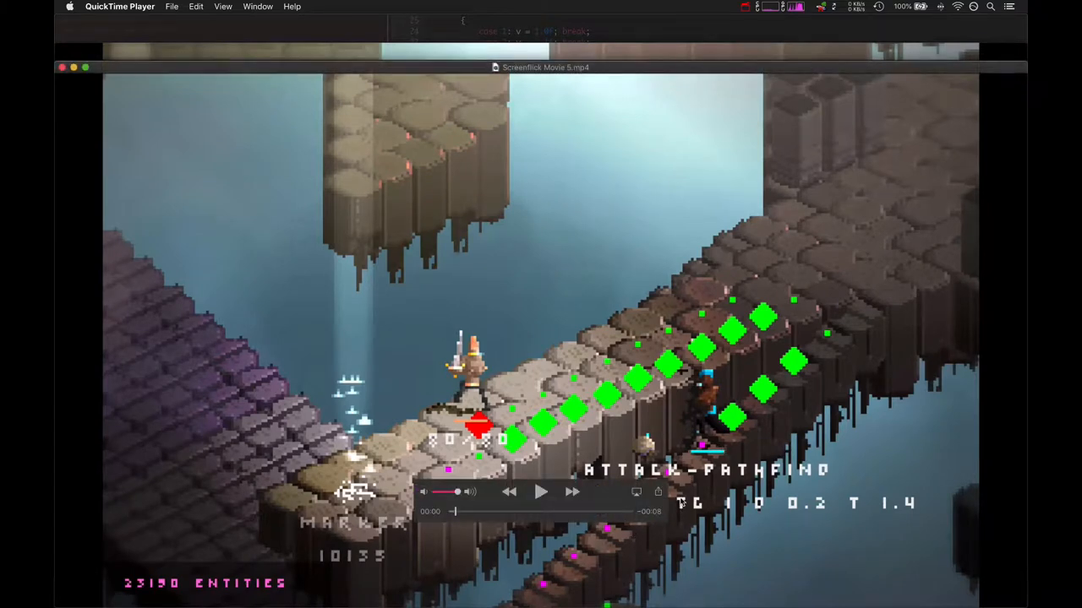
{"action": "mouse_move", "coordinate": [697, 450]}
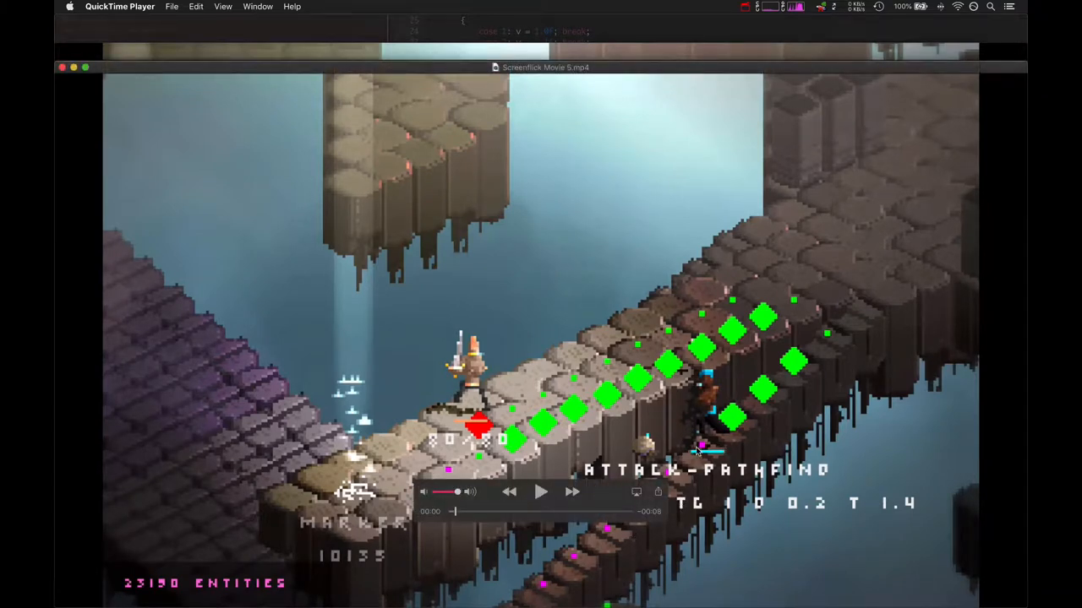
{"action": "mouse_move", "coordinate": [632, 521]}
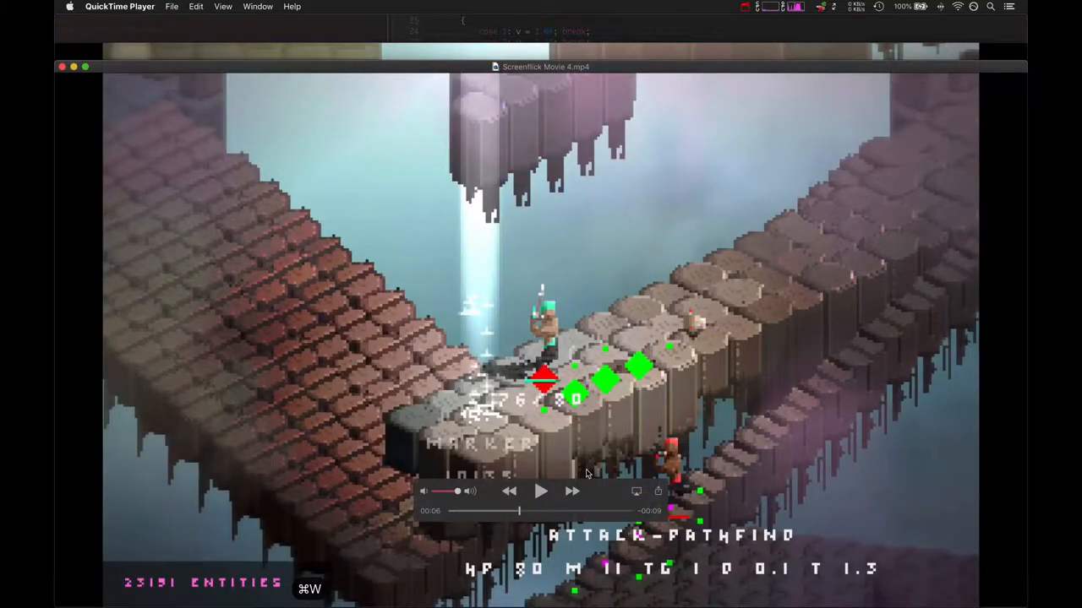
{"action": "mouse_move", "coordinate": [539, 493]}
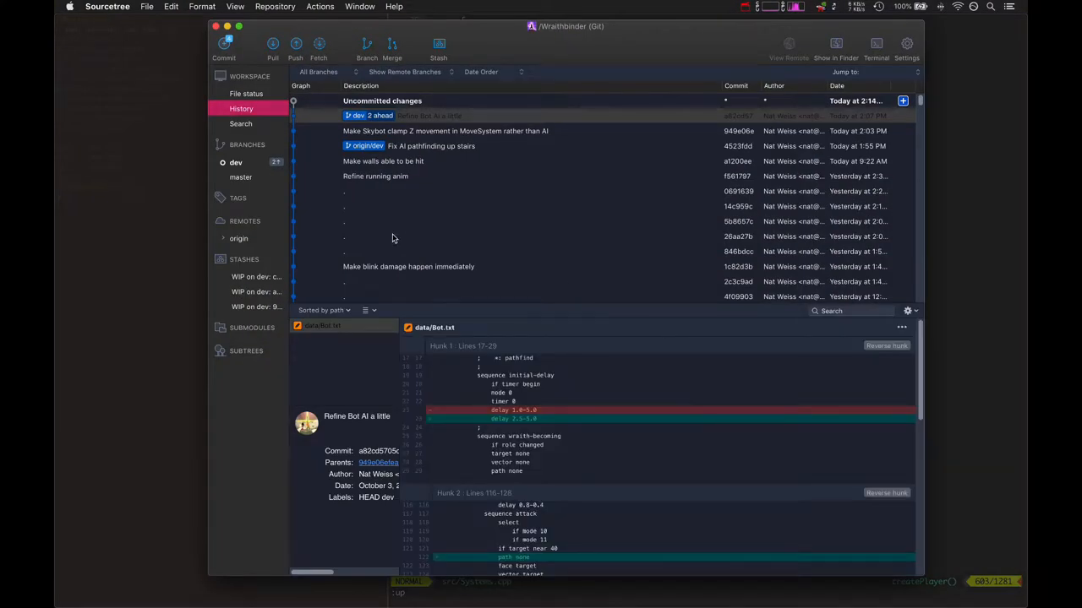
- Show the 'Fix AI pathfinding up stairs' commit's src/AISystem.cpp diff, marking the grid element size line
{"action": "left_click", "coordinate": [445, 131]}
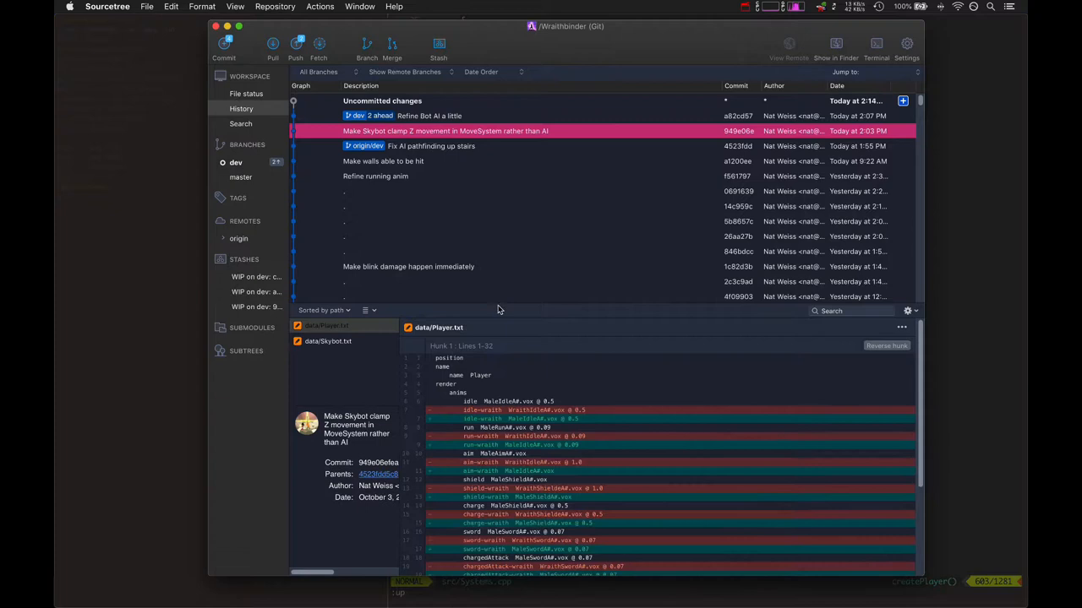
{"action": "left_click", "coordinate": [431, 145]}
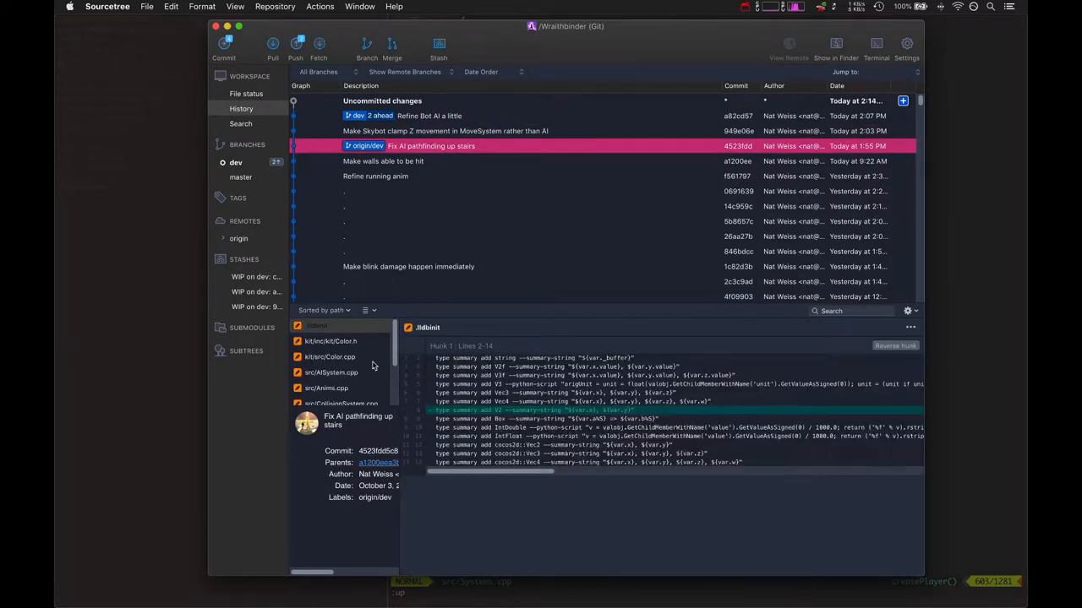
{"action": "left_click", "coordinate": [330, 361]}
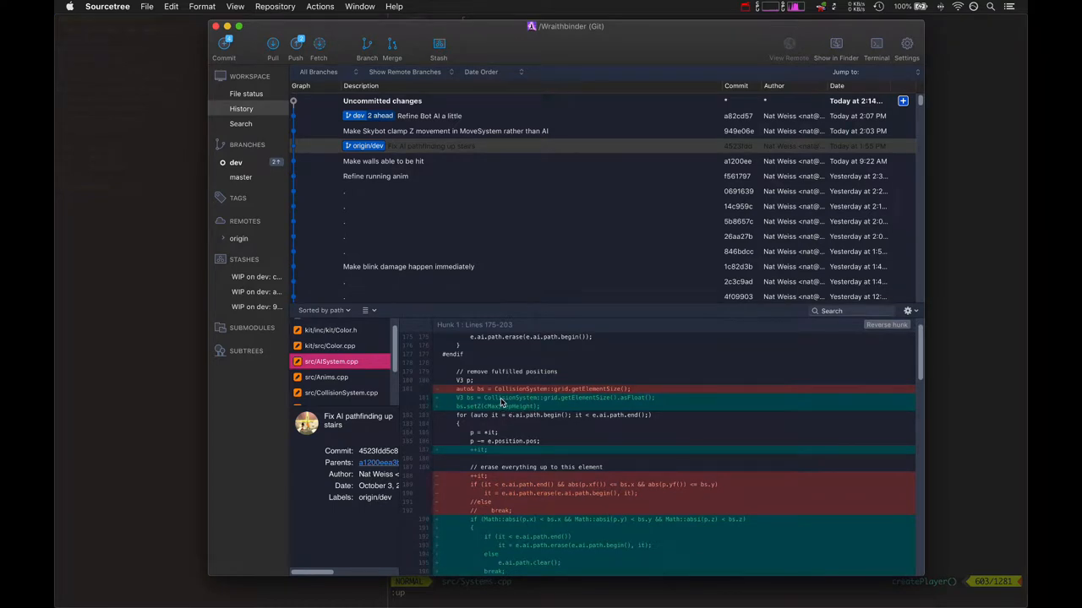
{"action": "left_click", "coordinate": [555, 397]}
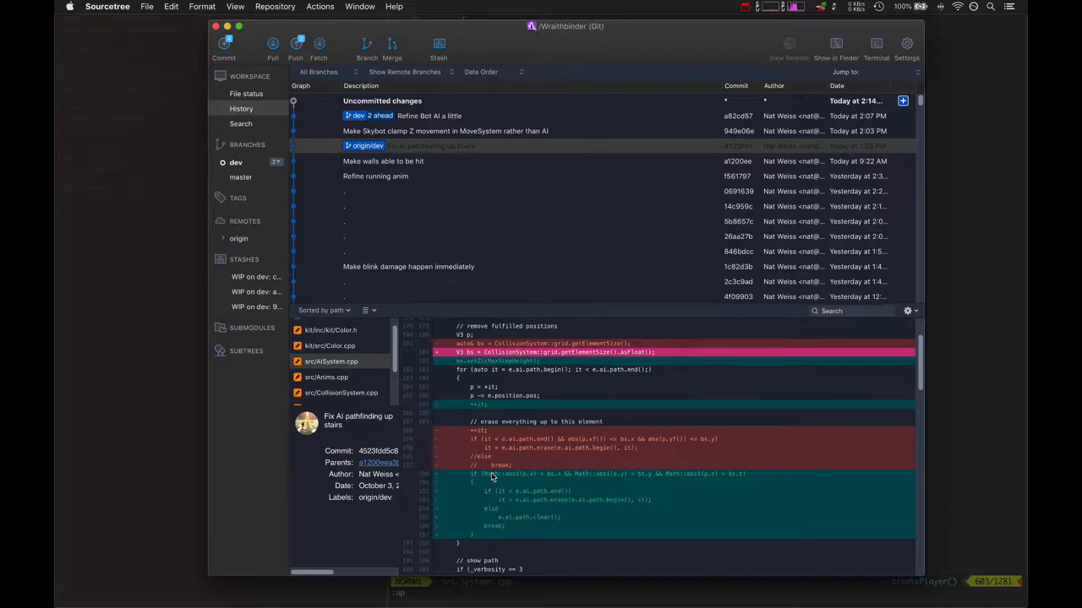
{"action": "mouse_move", "coordinate": [532, 475]}
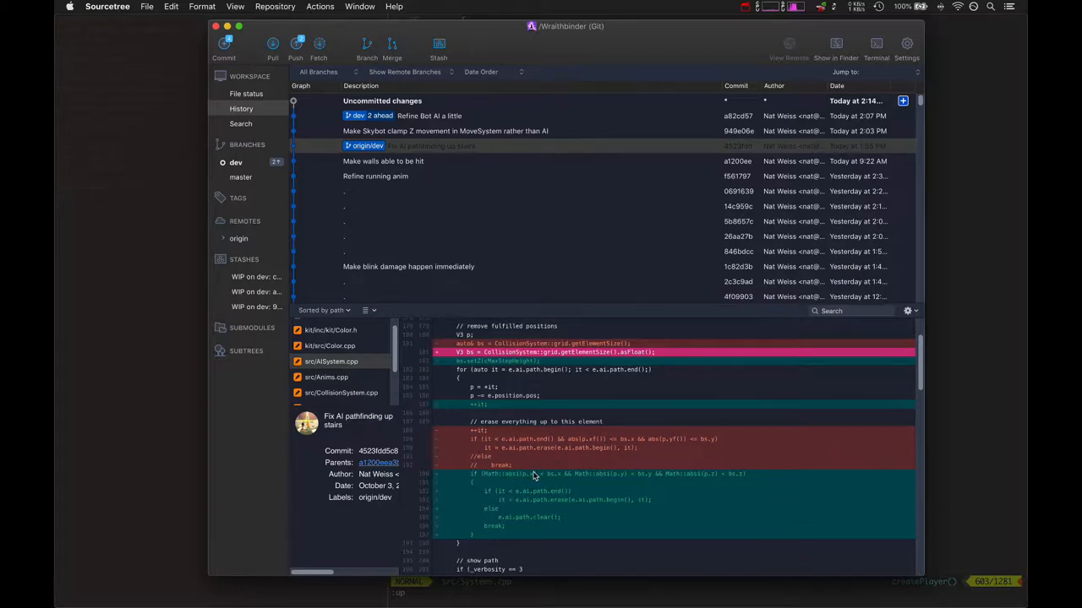
{"action": "mouse_move", "coordinate": [489, 497]}
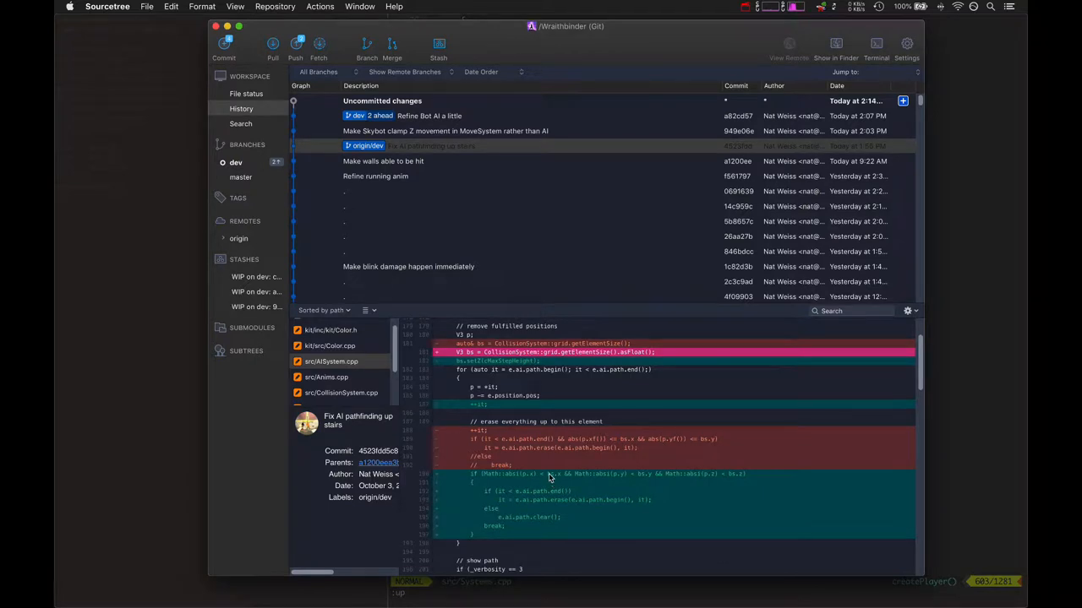
{"action": "mouse_move", "coordinate": [621, 477]}
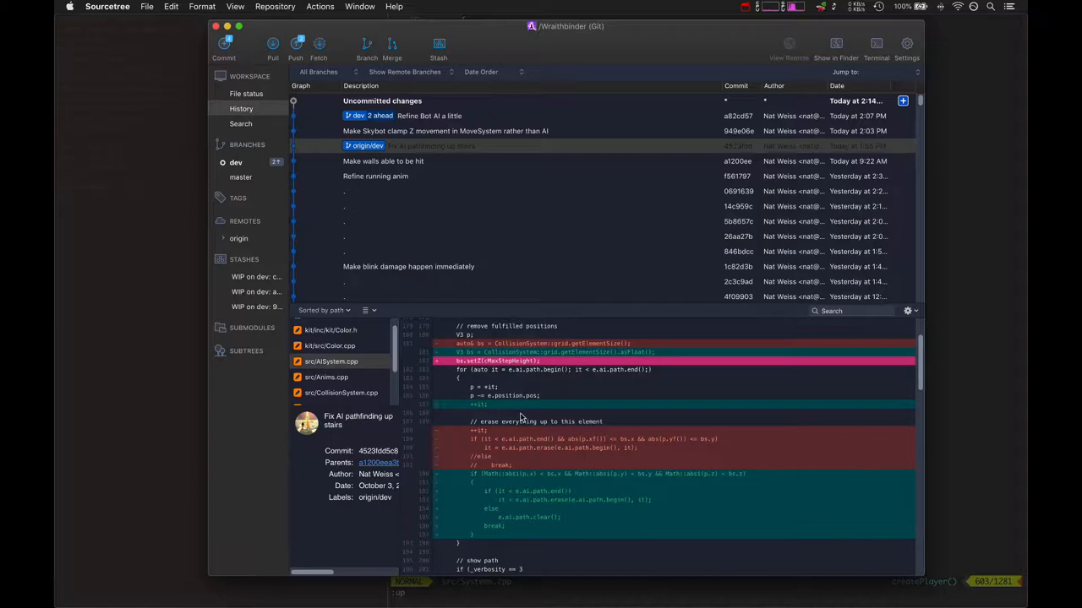
{"action": "mouse_move", "coordinate": [616, 488]}
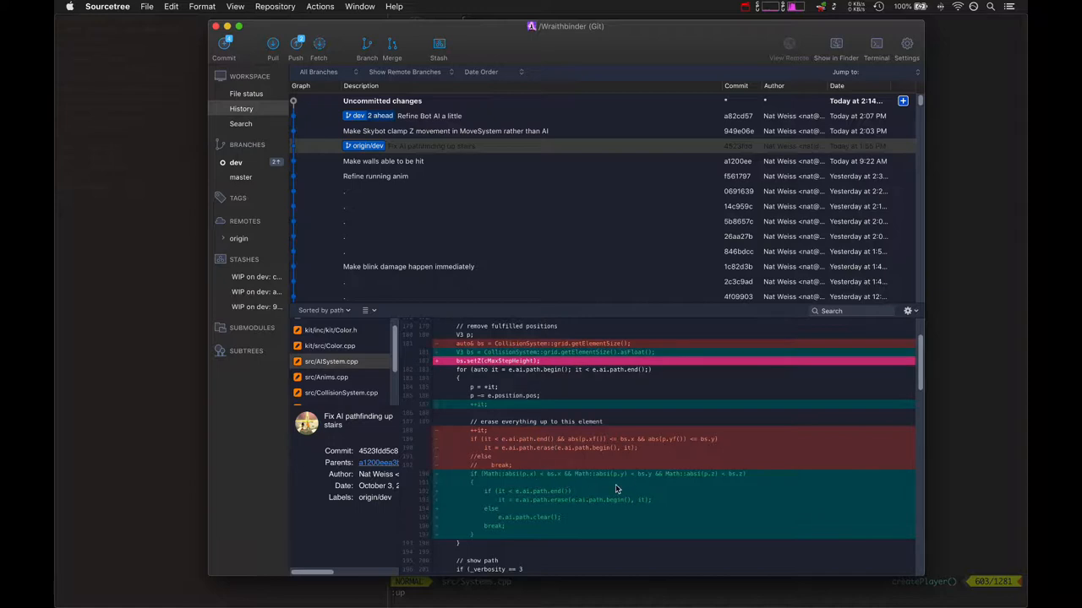
{"action": "mouse_move", "coordinate": [528, 368]}
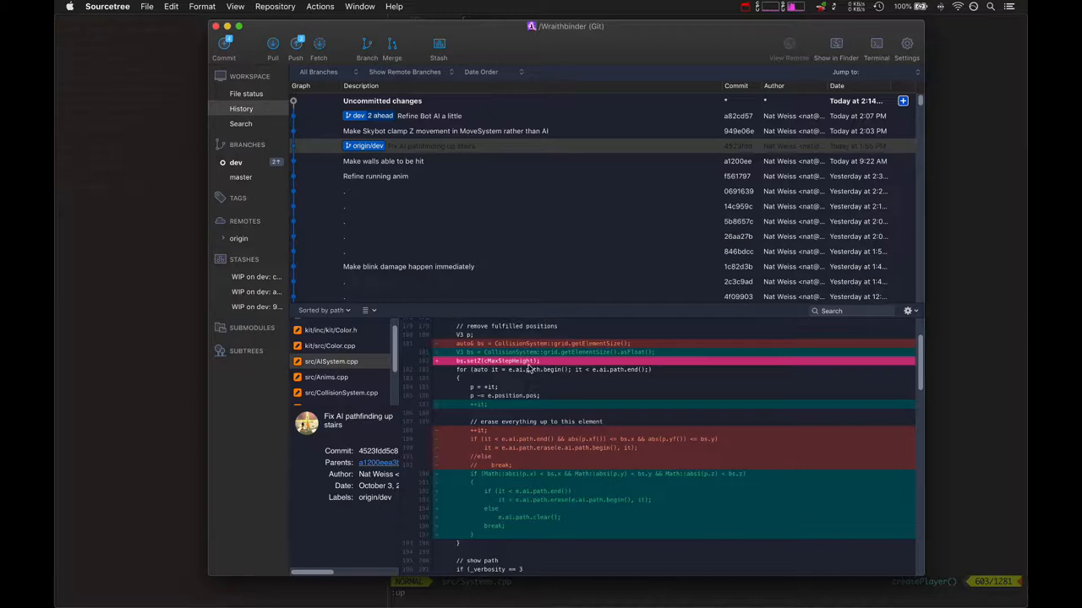
{"action": "mouse_move", "coordinate": [616, 476]}
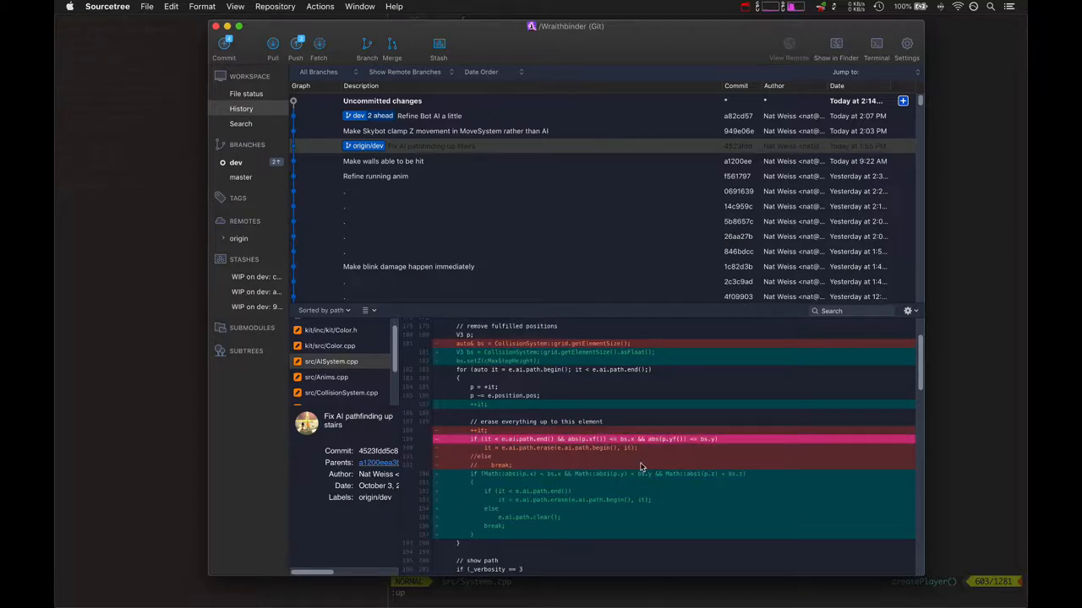
{"action": "mouse_move", "coordinate": [687, 483]}
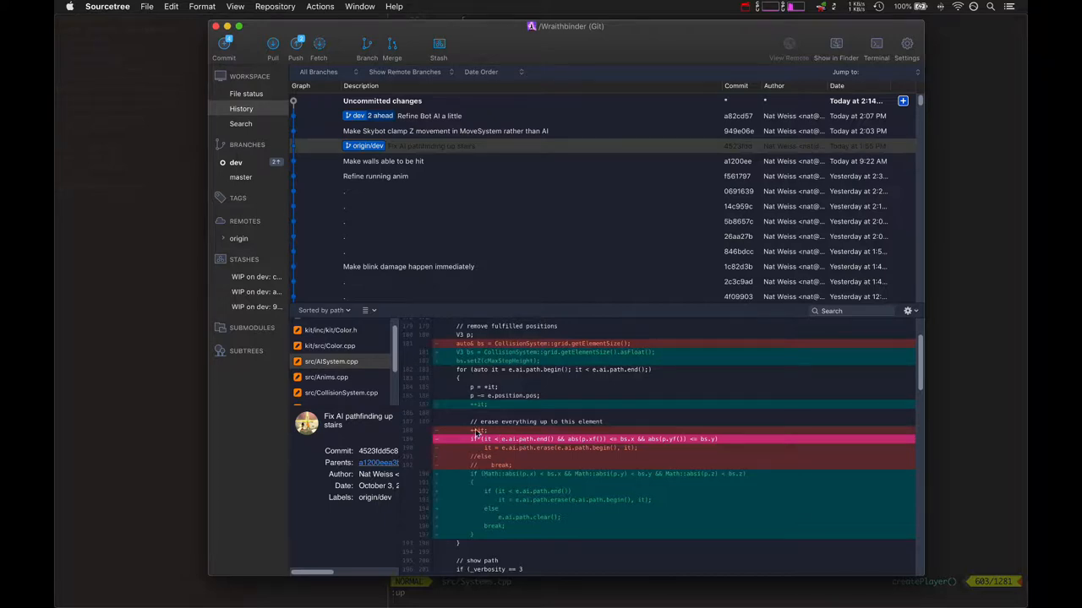
{"action": "mouse_move", "coordinate": [511, 484]}
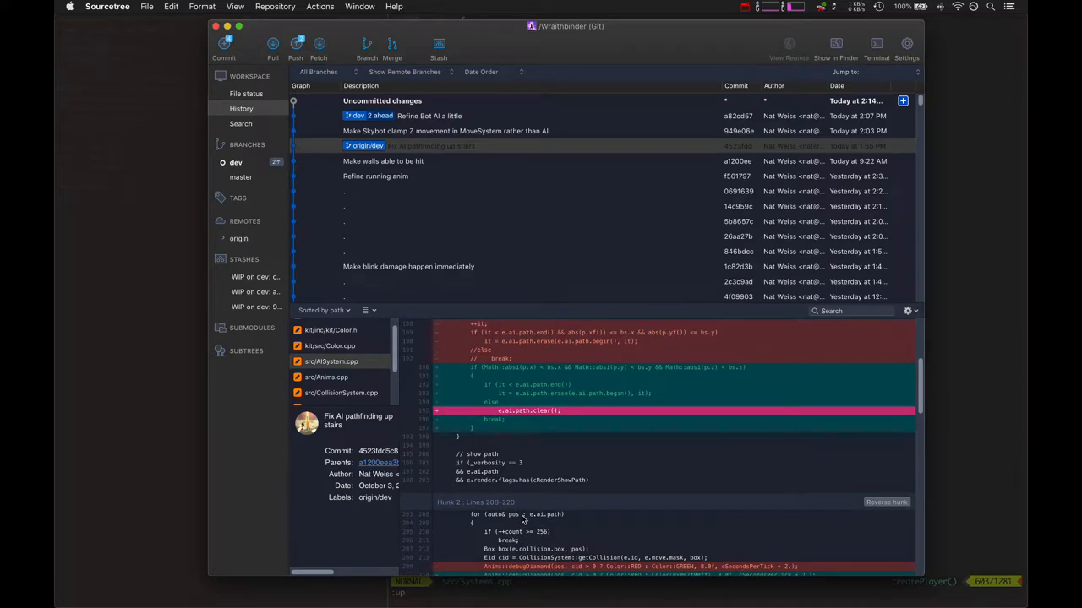
- Scroll past the remaining AISystem.cpp hunks, then show the src/CollisionSystem.cpp diff
{"action": "scroll", "scroll_direction": "down", "scroll_amount": 3}
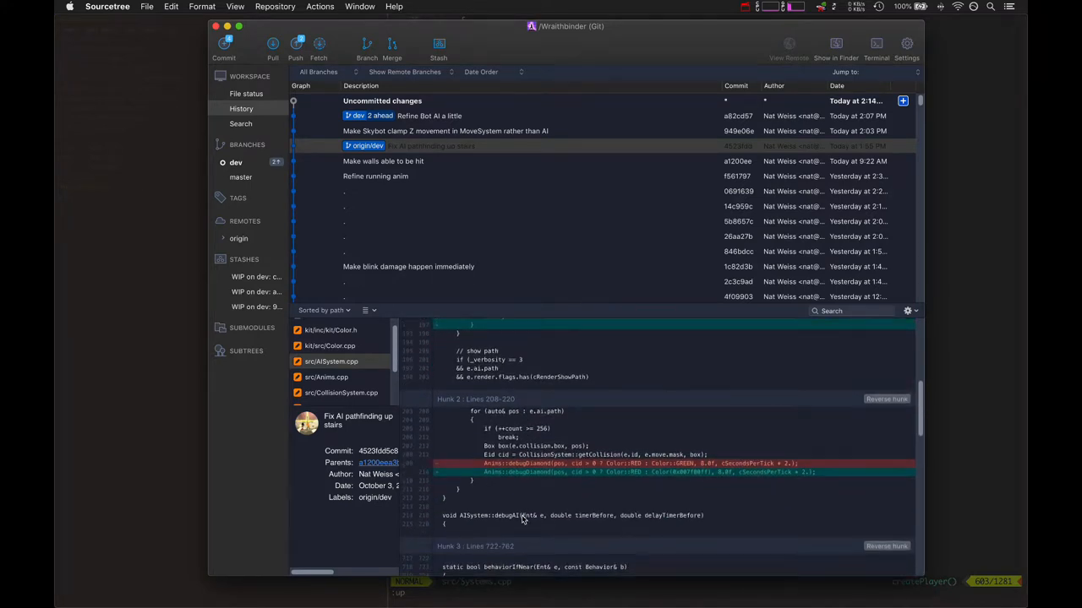
{"action": "scroll", "scroll_direction": "down", "scroll_amount": 3}
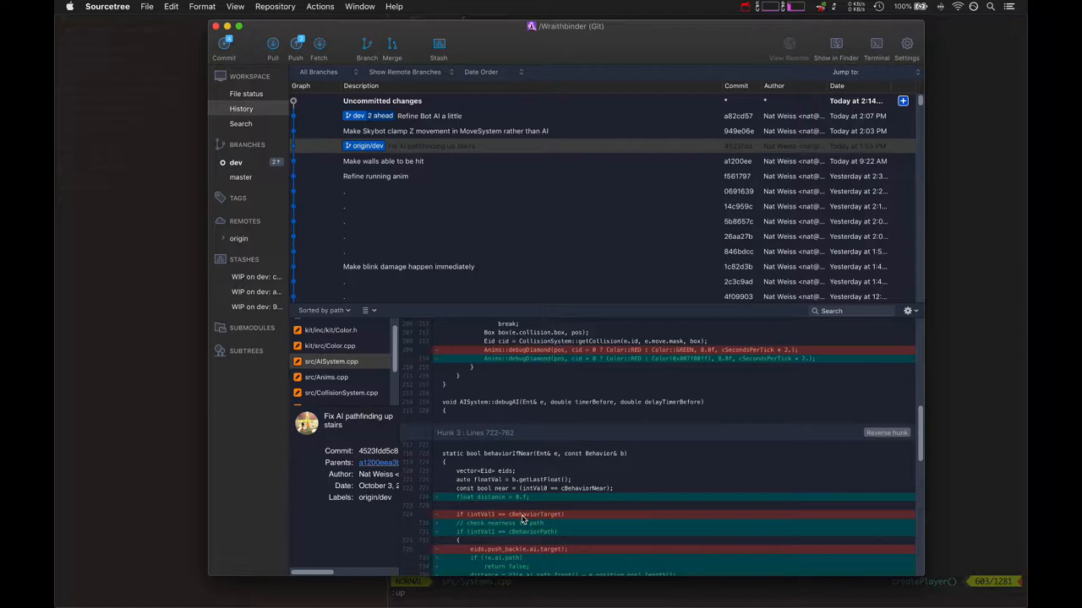
{"action": "scroll", "scroll_direction": "down", "scroll_amount": 3}
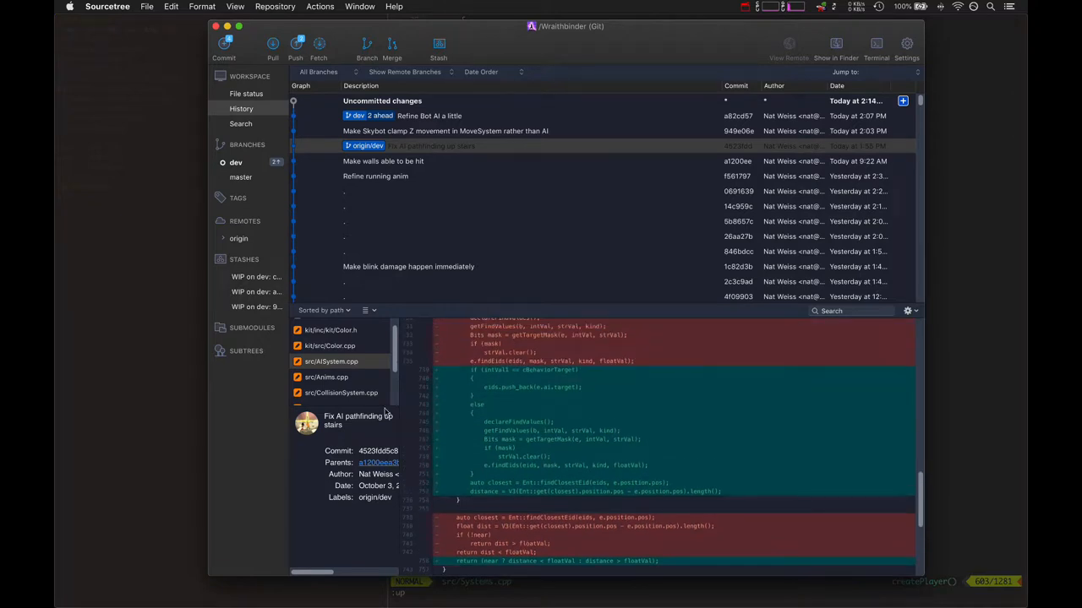
{"action": "left_click", "coordinate": [340, 392]}
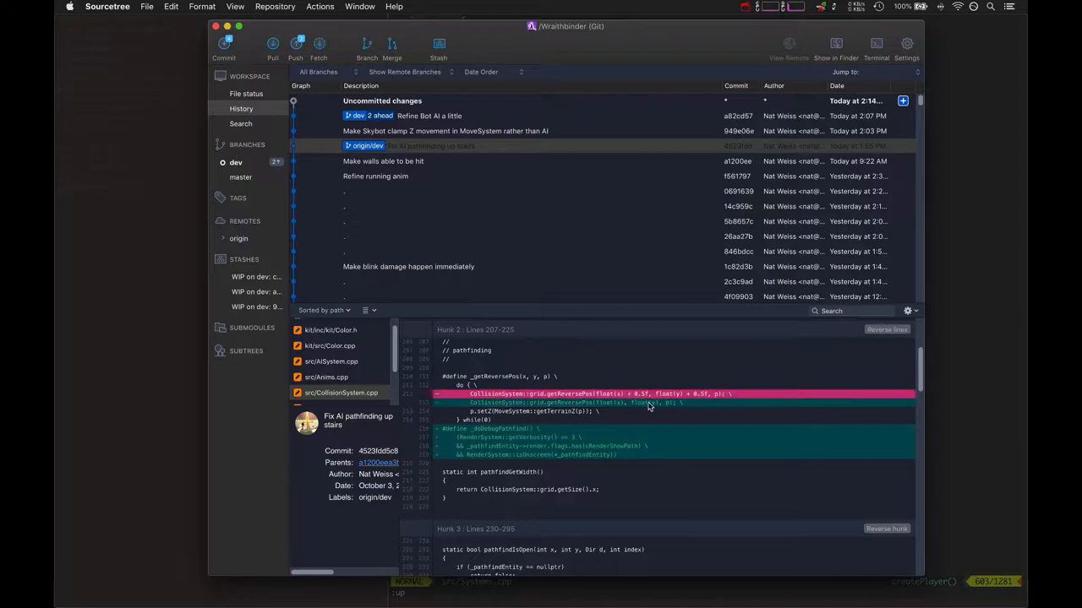
{"action": "mouse_move", "coordinate": [608, 408]}
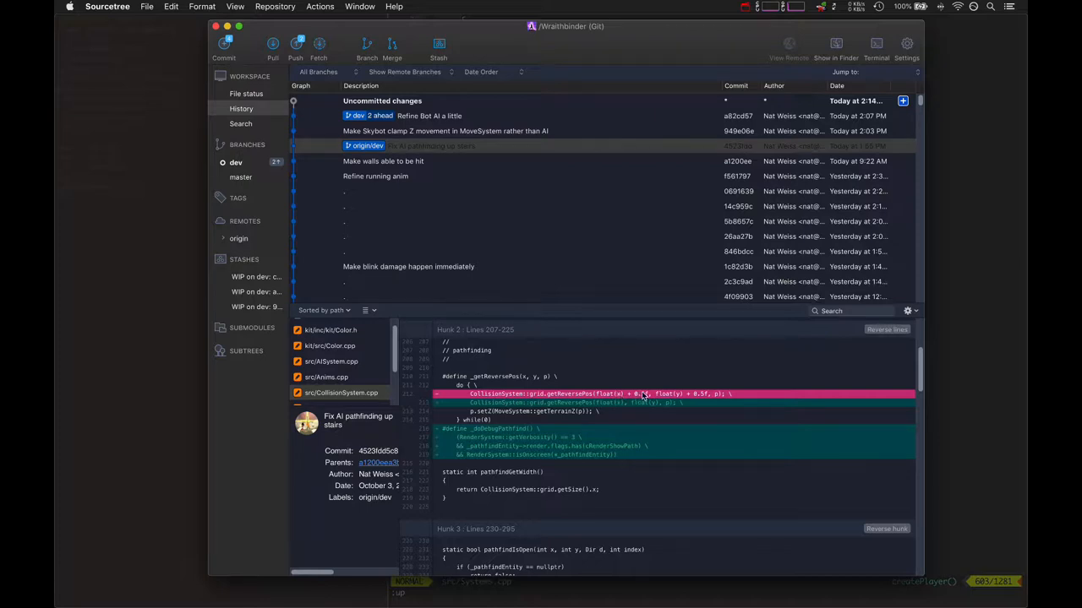
{"action": "mouse_move", "coordinate": [620, 411]}
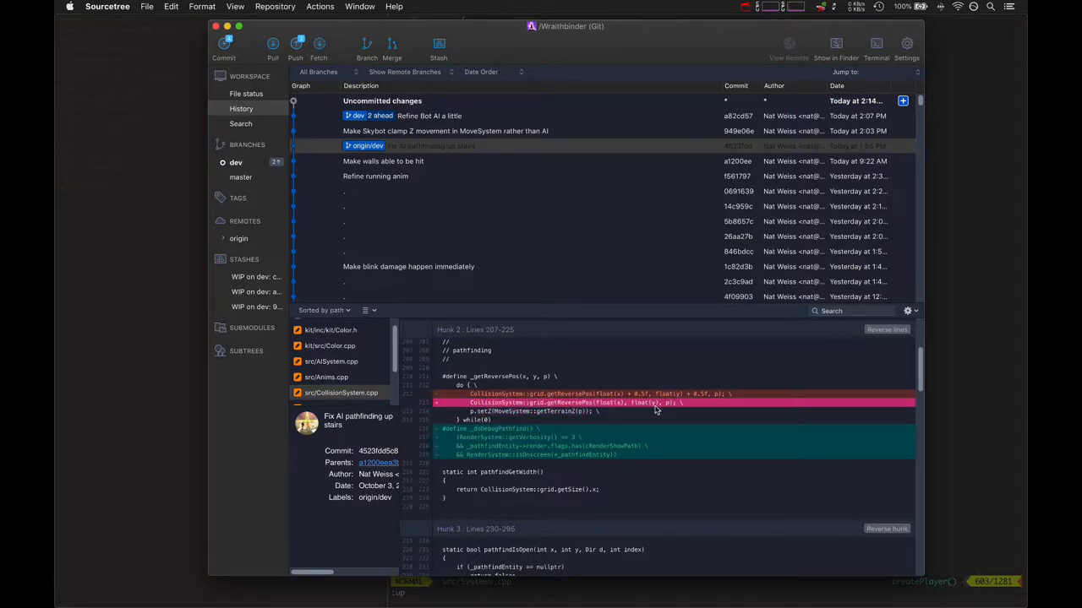
{"action": "mouse_move", "coordinate": [627, 417]}
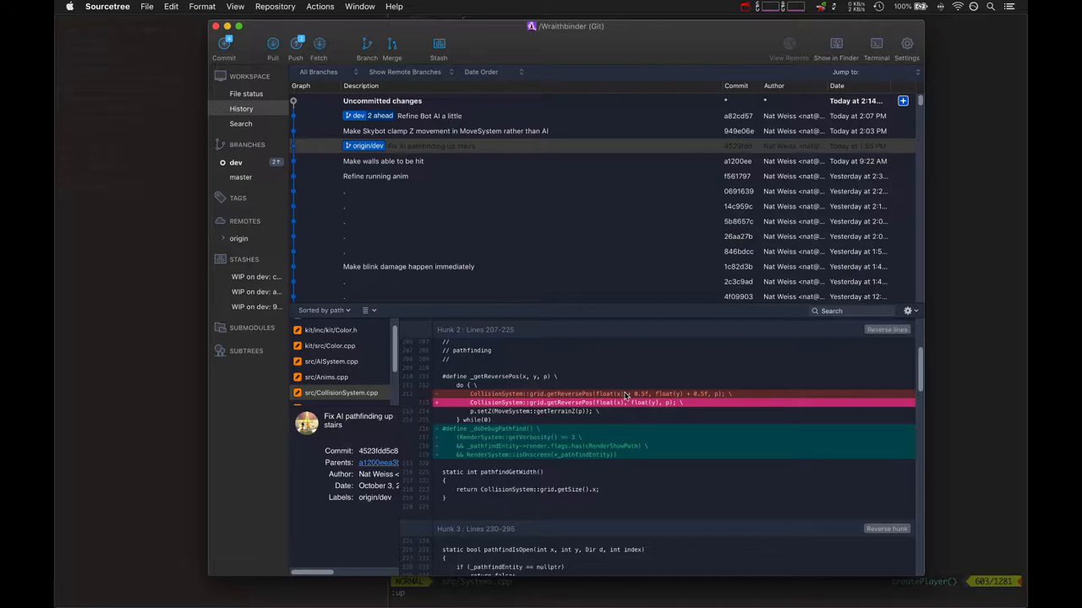
{"action": "mouse_move", "coordinate": [616, 409]}
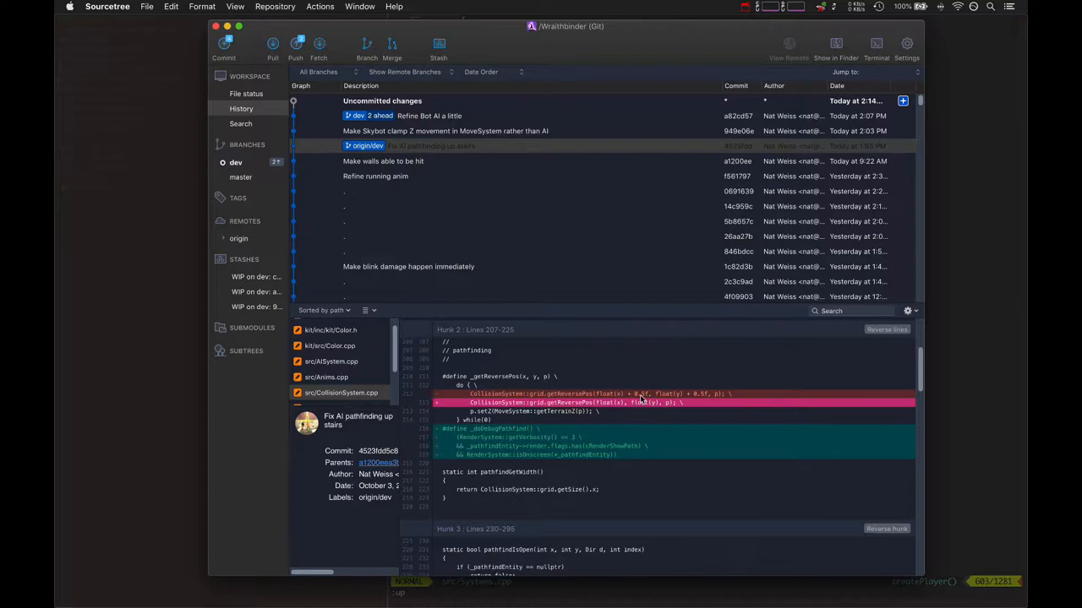
- Switch the commit view to the src/Anims.cpp diff
{"action": "left_click", "coordinate": [327, 376]}
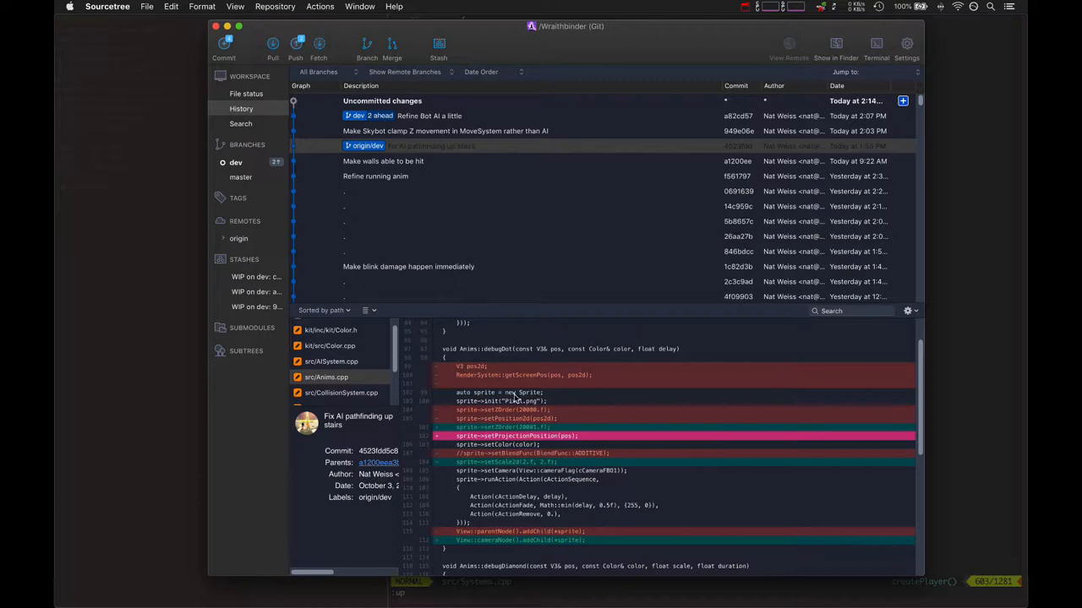
{"action": "mouse_move", "coordinate": [494, 436]}
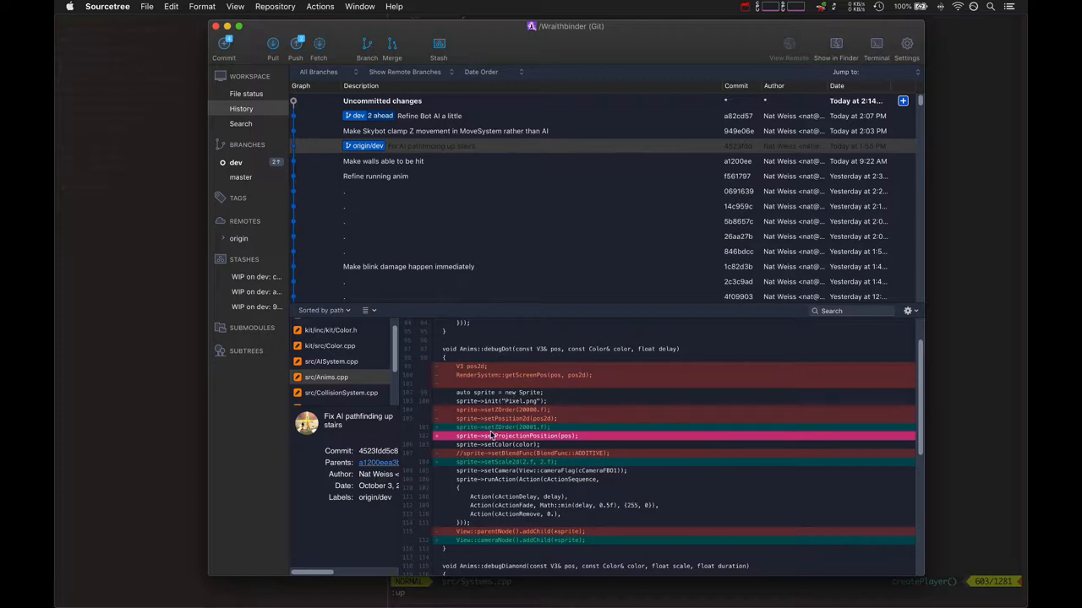
{"action": "mouse_move", "coordinate": [499, 535]}
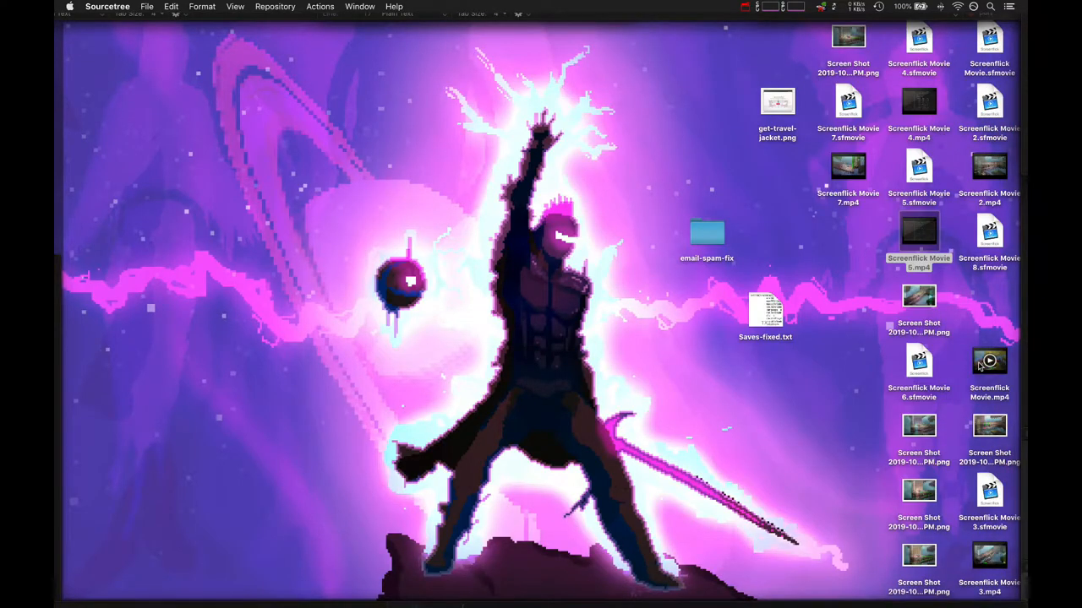
- Open the Screenflick Movie recording from the desktop in QuickTime Player
{"action": "double_click", "coordinate": [988, 362]}
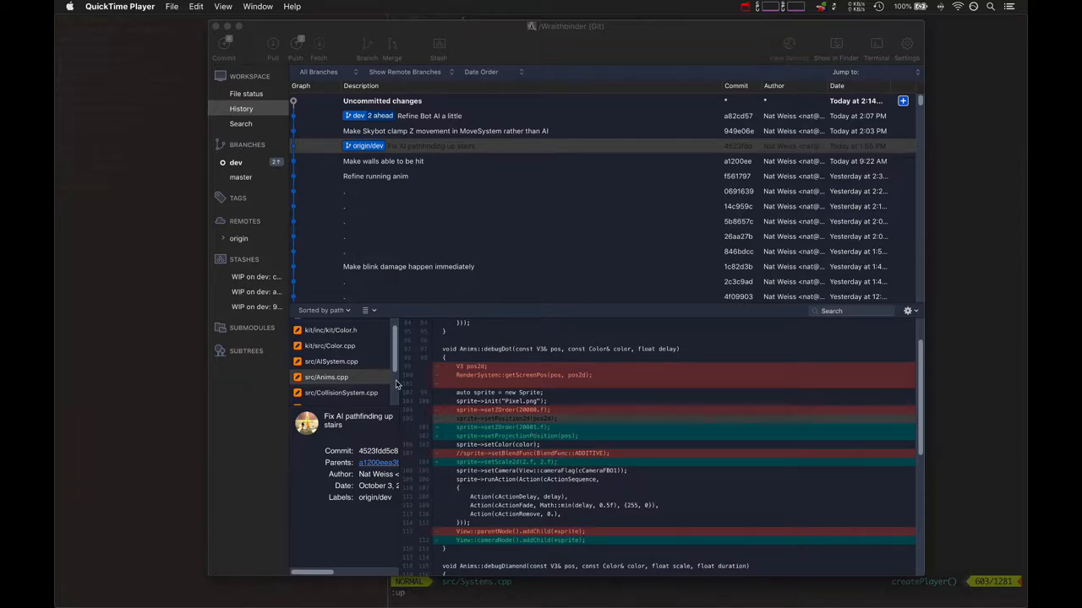
- Return to Sourcetree and show CollisionSystem.cpp Hunk 3, marking the pathfindIsOpen signature line
{"action": "left_click", "coordinate": [342, 392]}
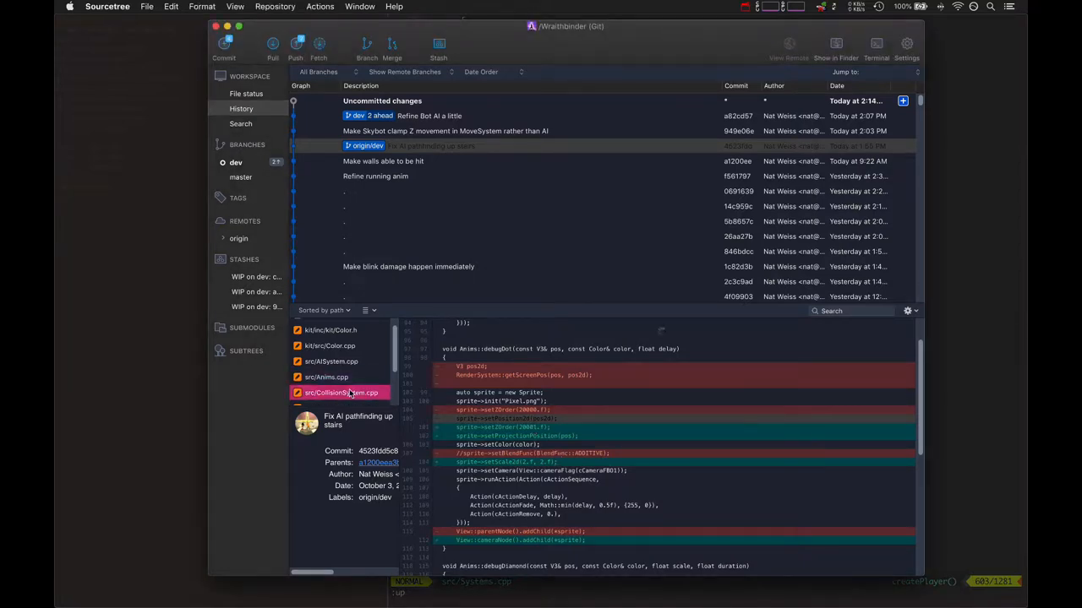
{"action": "left_click", "coordinate": [330, 361]}
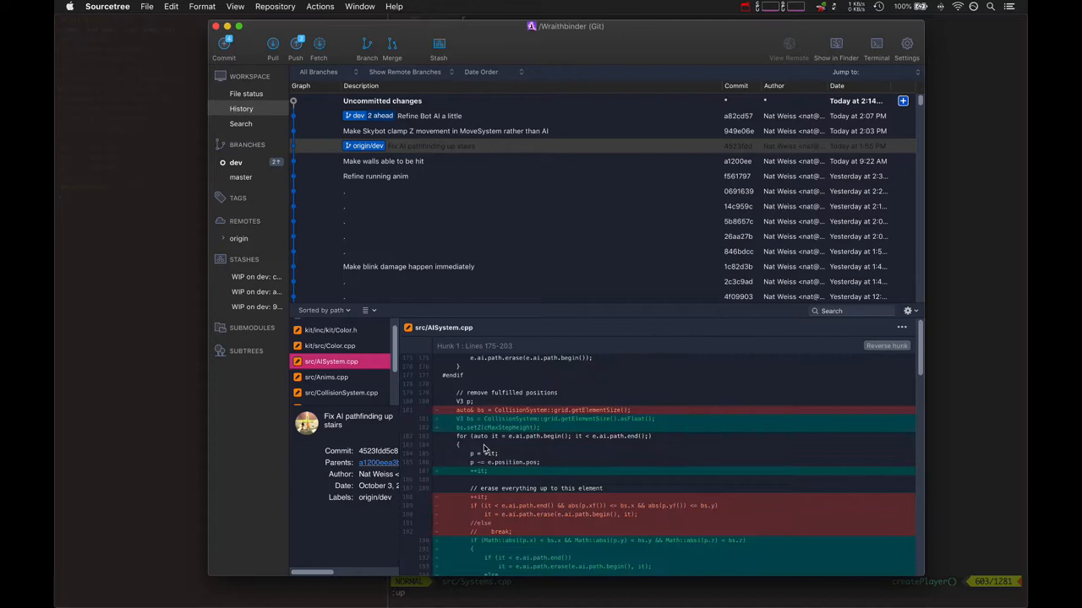
{"action": "left_click", "coordinate": [341, 392]}
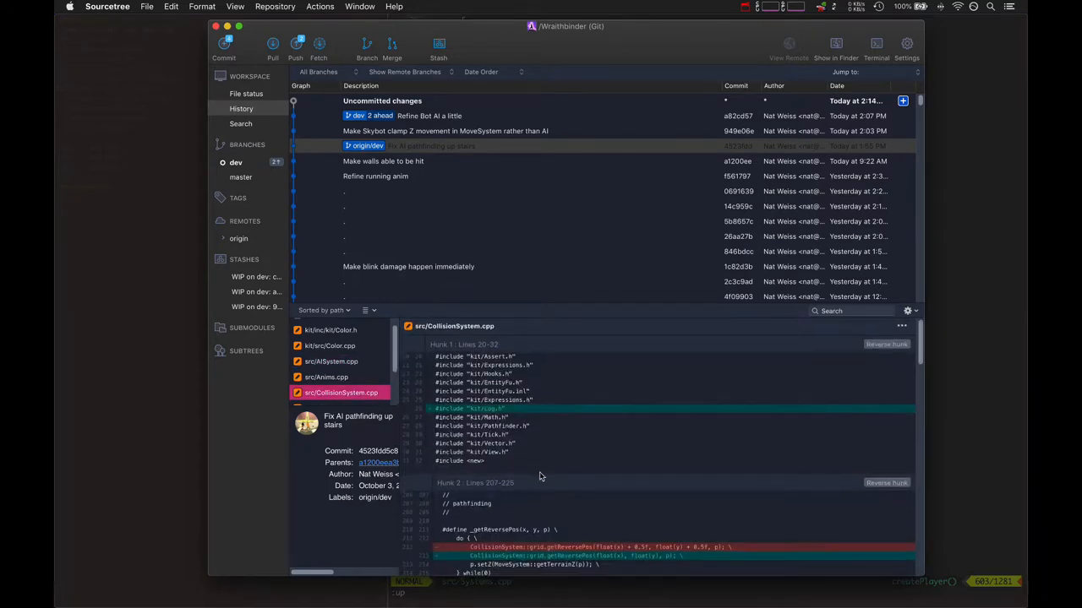
{"action": "scroll", "scroll_direction": "down", "scroll_amount": 3}
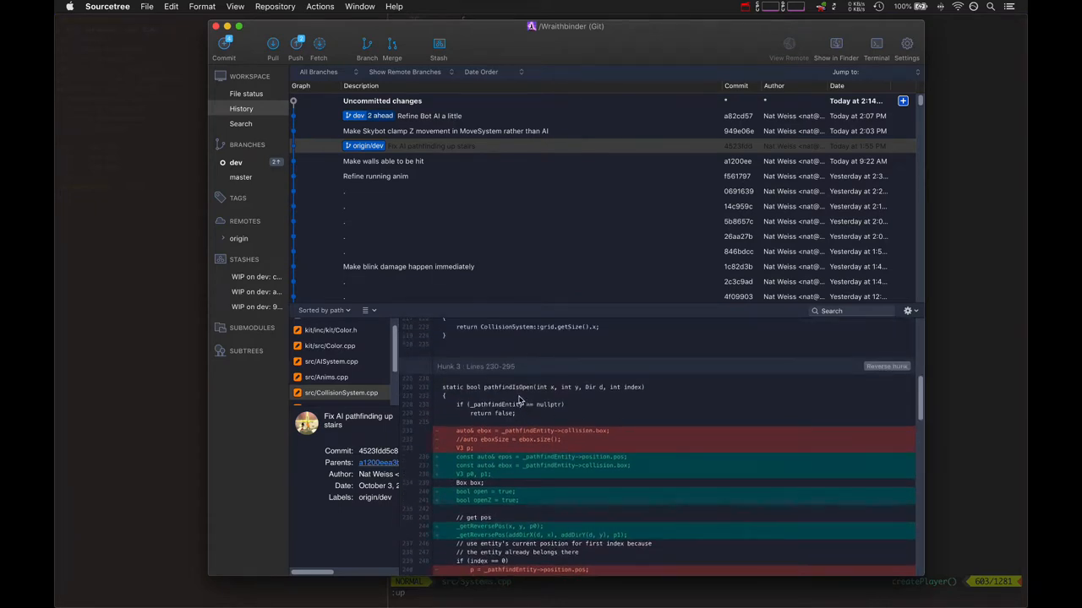
{"action": "left_click", "coordinate": [541, 387]}
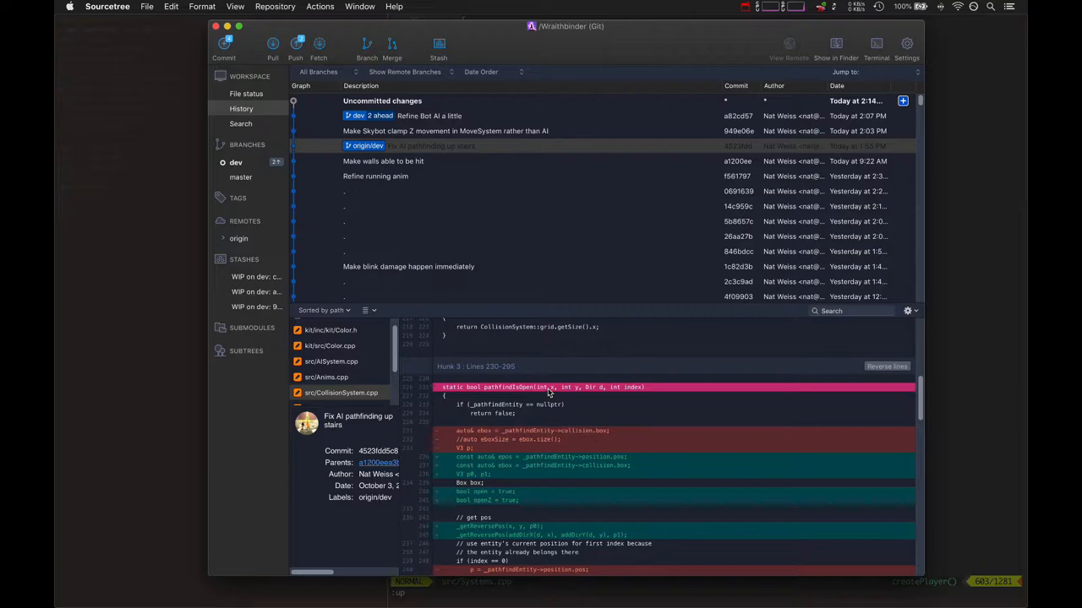
{"action": "mouse_move", "coordinate": [562, 393]}
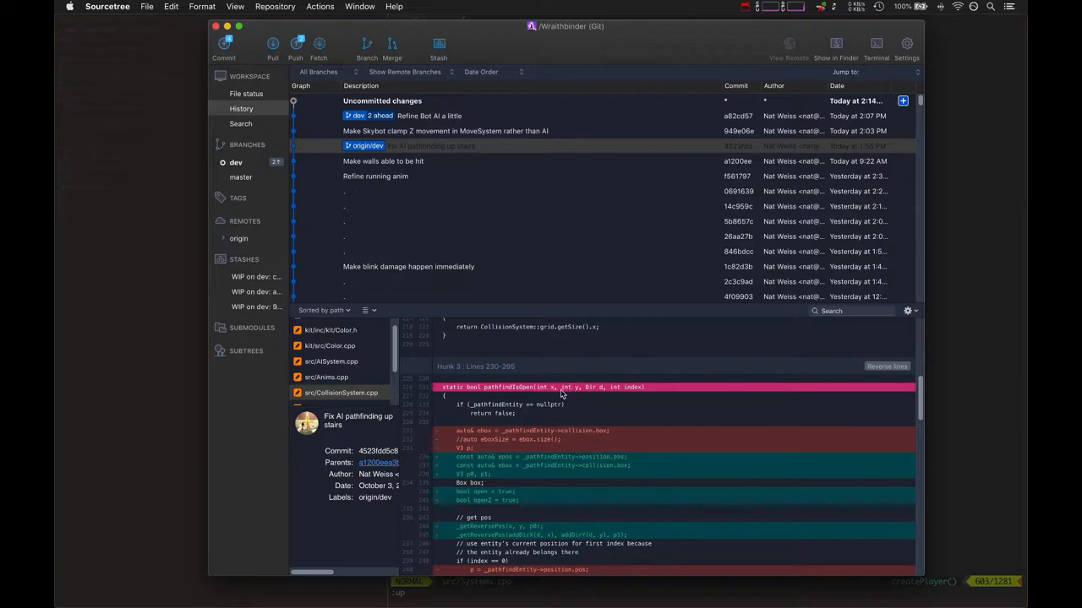
{"action": "mouse_move", "coordinate": [606, 395]}
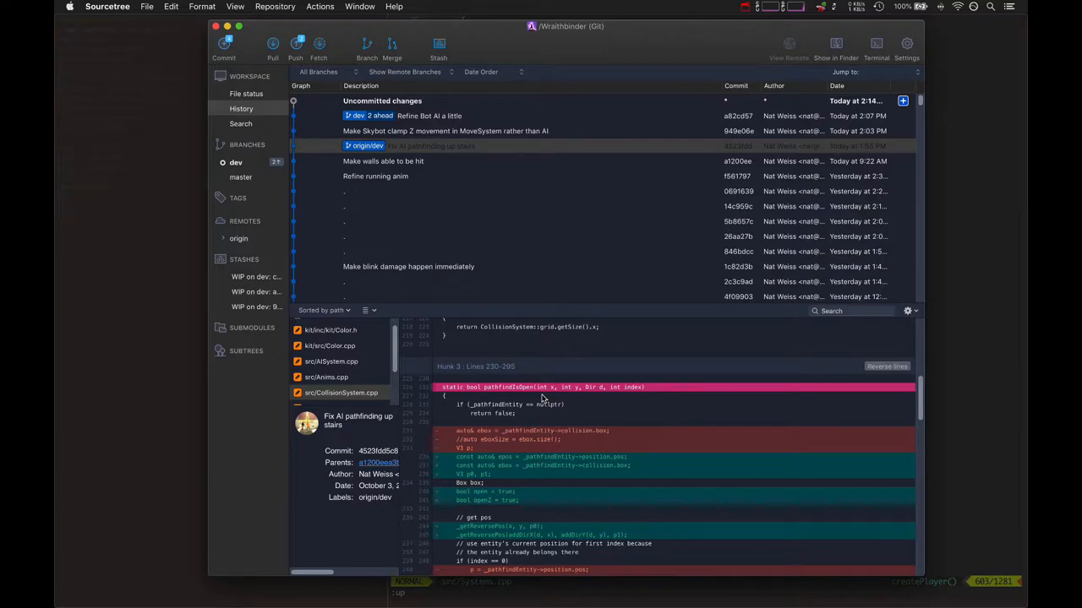
{"action": "mouse_move", "coordinate": [544, 397]}
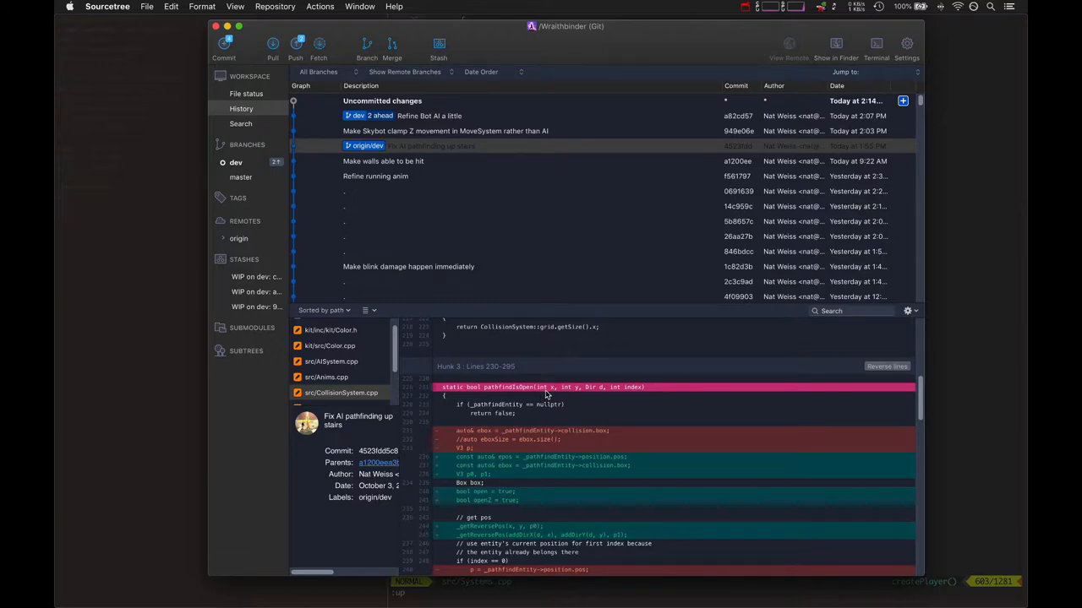
{"action": "mouse_move", "coordinate": [594, 394]}
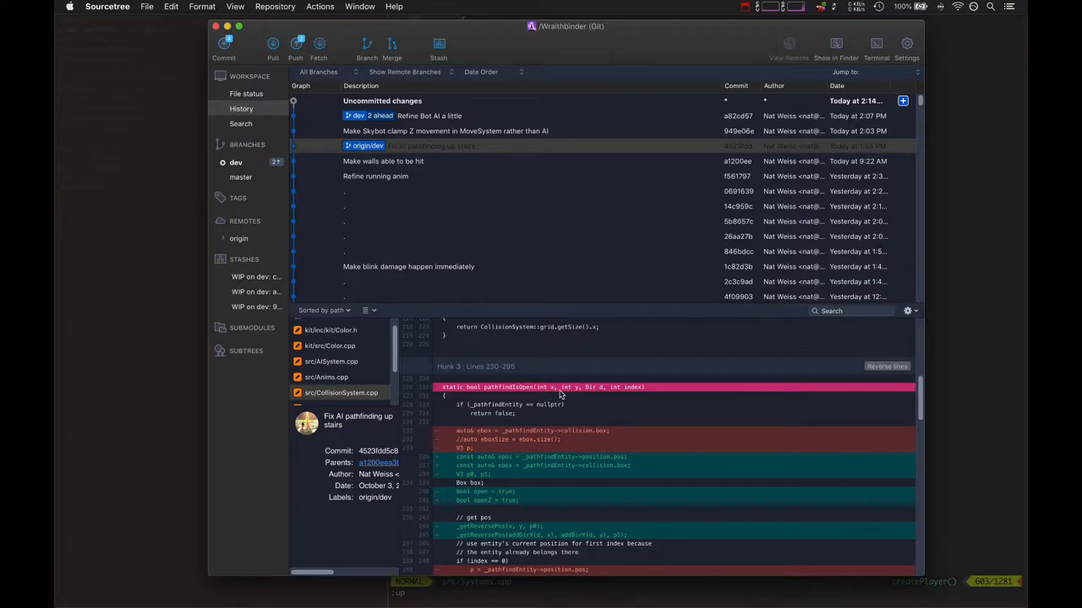
{"action": "mouse_move", "coordinate": [572, 395]}
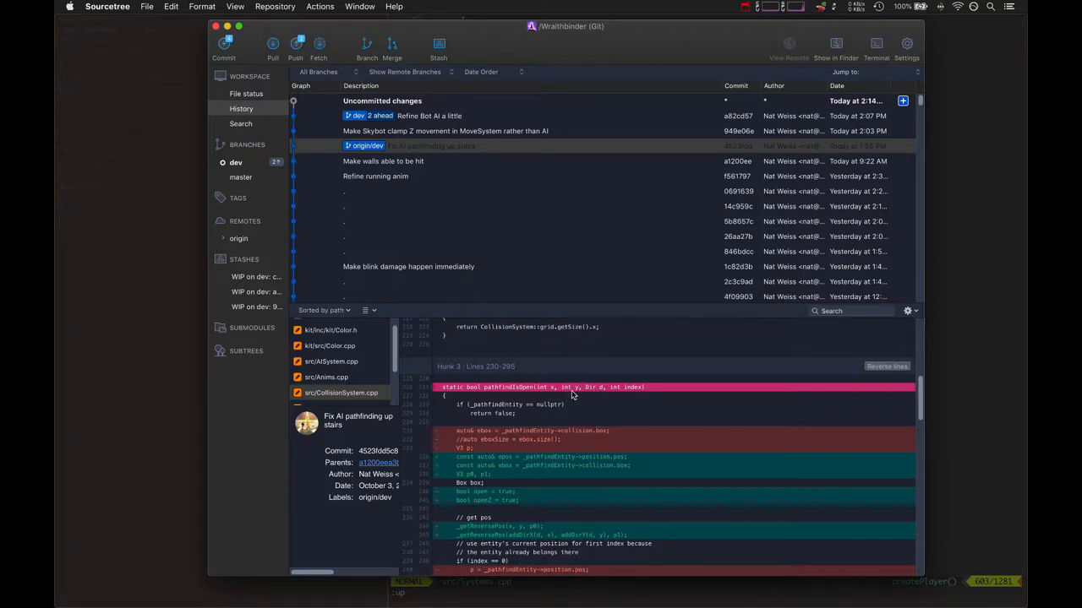
{"action": "mouse_move", "coordinate": [612, 411]}
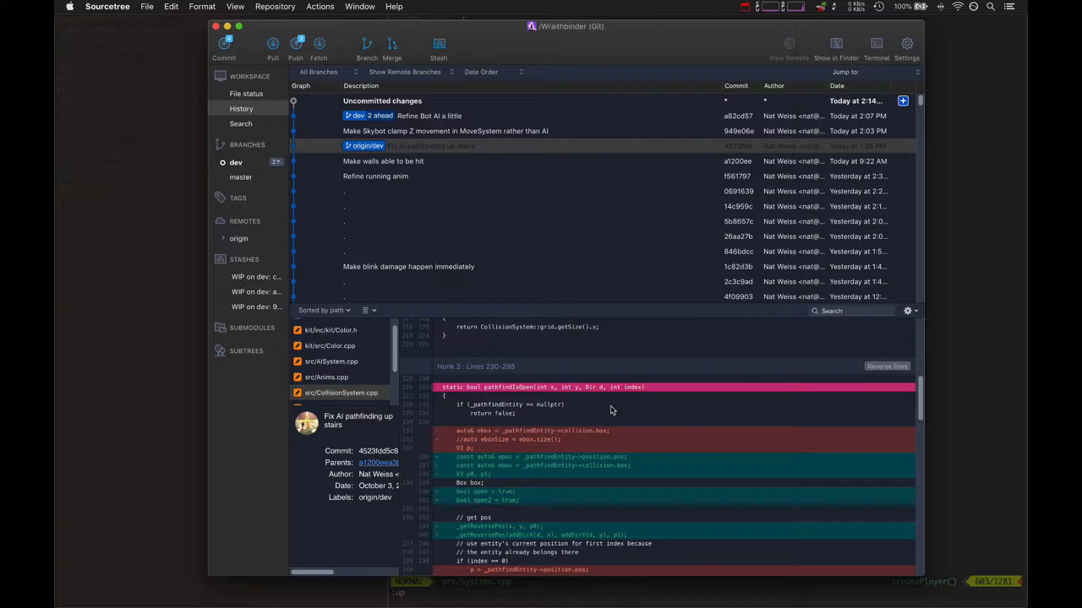
{"action": "scroll", "scroll_direction": "down", "scroll_amount": 3}
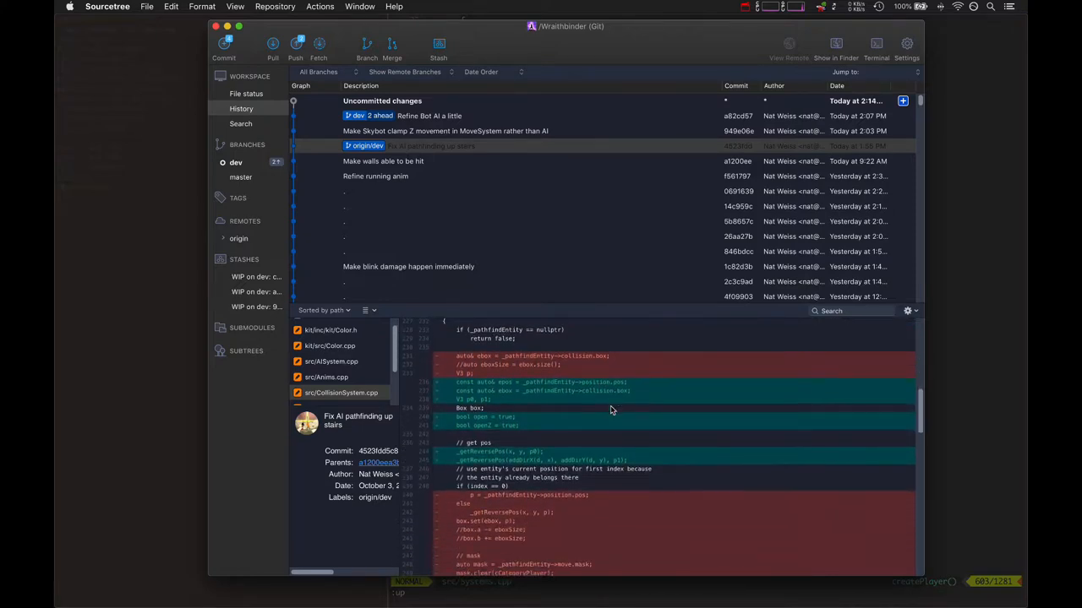
- Scroll the CollisionSystem.cpp diff down to the zDelta versus cMaxStepHeight check
{"action": "scroll", "scroll_direction": "down", "scroll_amount": 3}
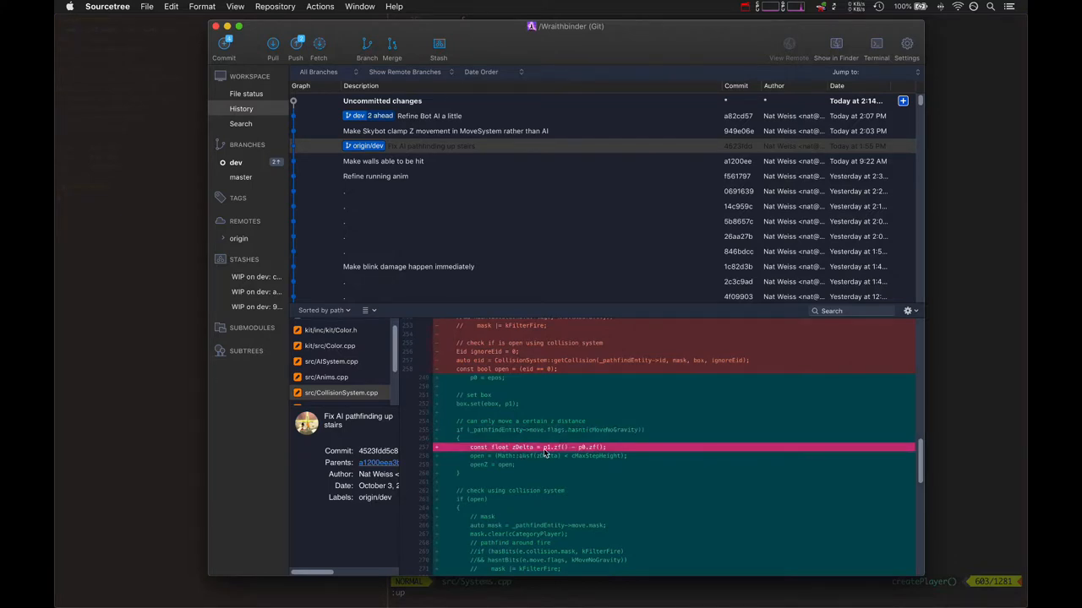
{"action": "mouse_move", "coordinate": [585, 451]}
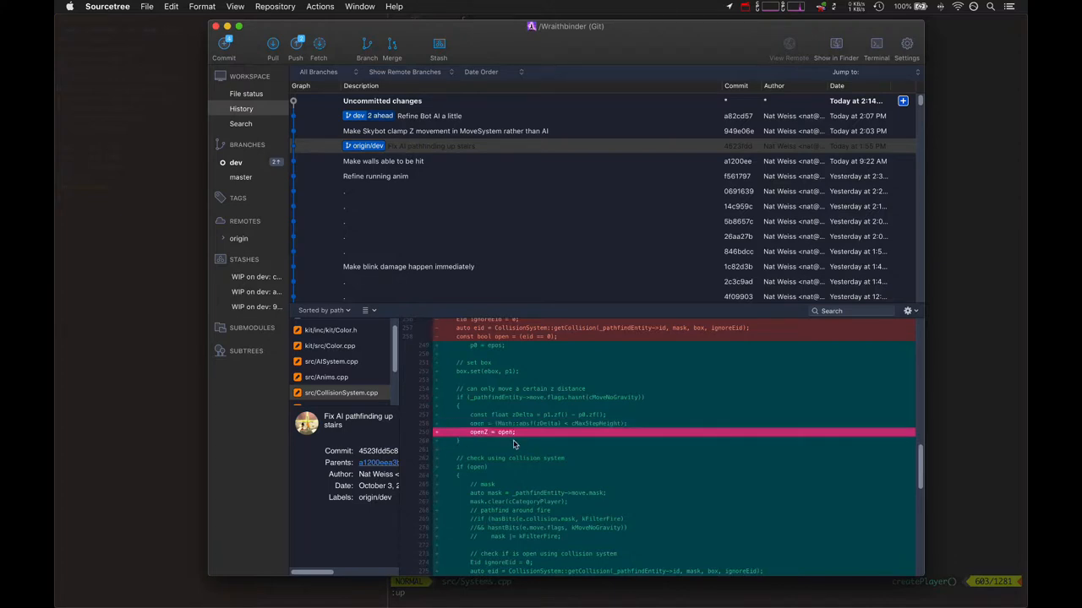
{"action": "scroll", "scroll_direction": "down", "scroll_amount": 3}
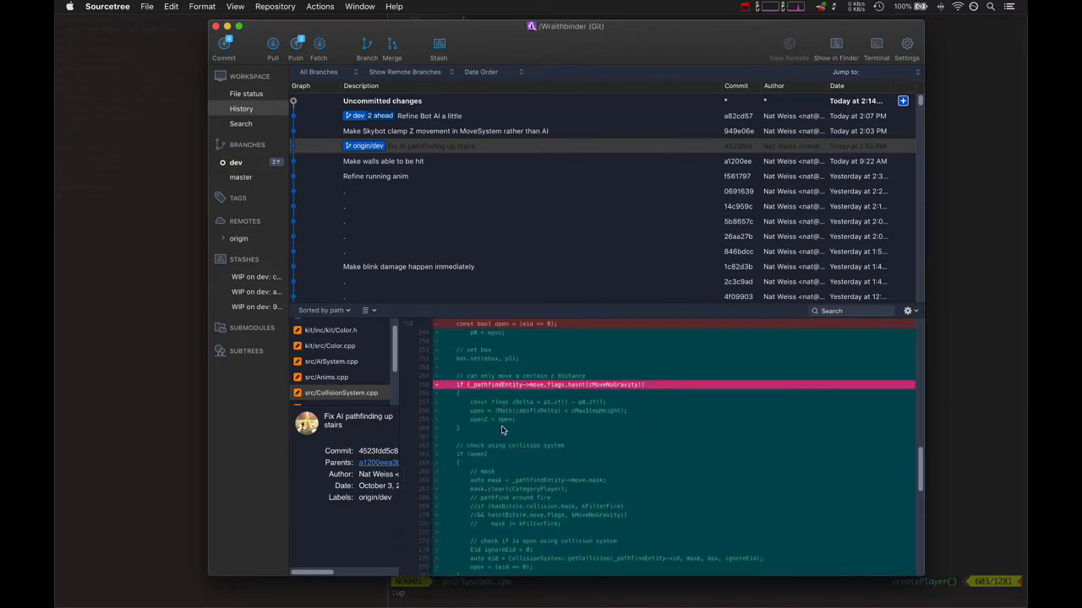
{"action": "scroll", "scroll_direction": "down", "scroll_amount": 3}
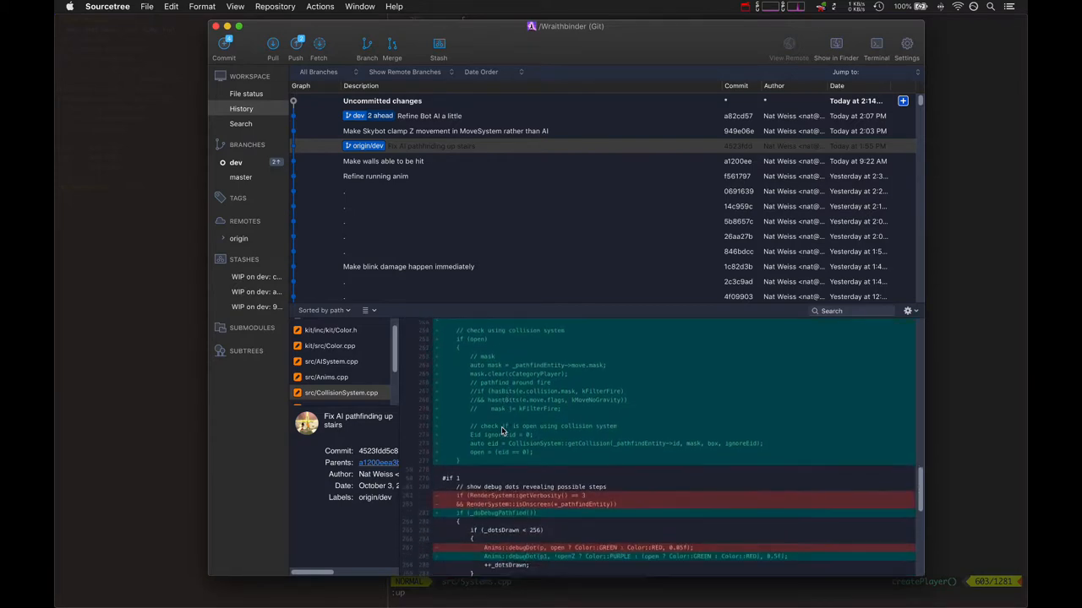
- Scroll further to the debug-pathfind logging and the revised world-position conversion loop
{"action": "scroll", "scroll_direction": "down", "scroll_amount": 3}
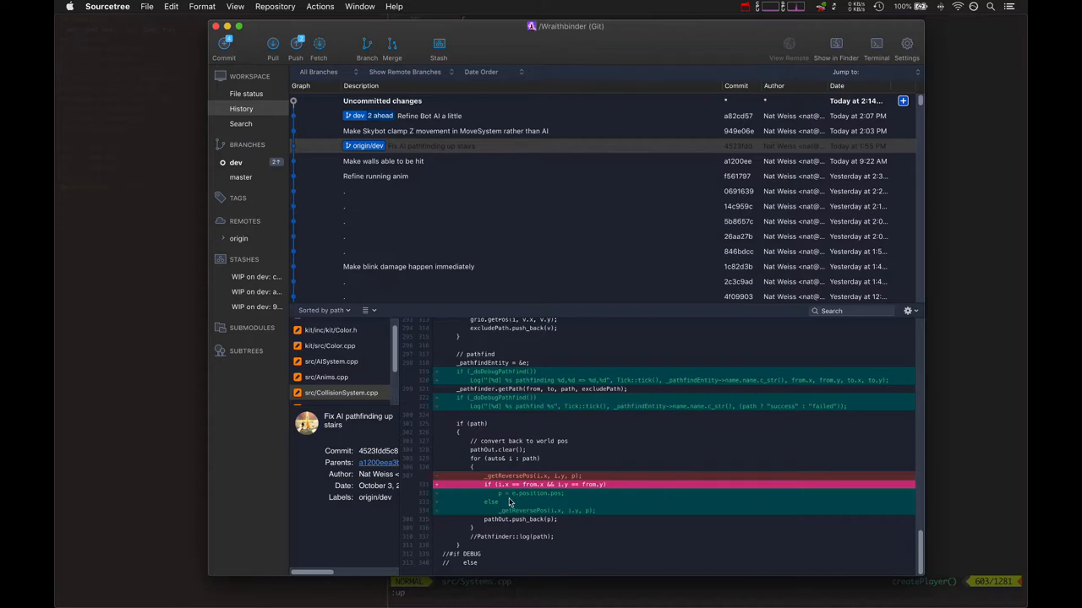
{"action": "scroll", "scroll_direction": "down", "scroll_amount": 3}
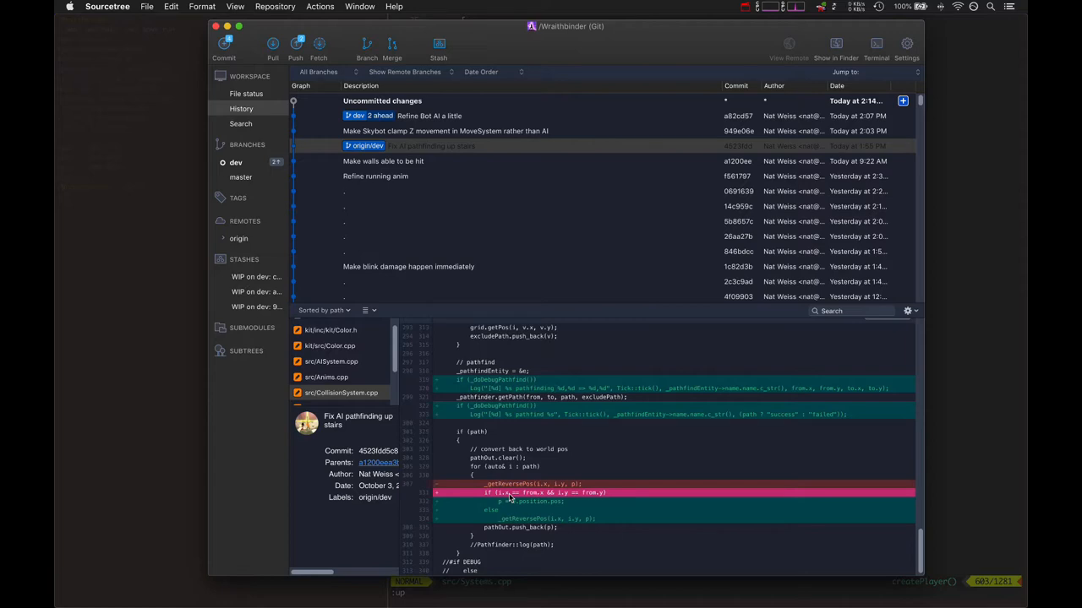
{"action": "mouse_move", "coordinate": [546, 522]}
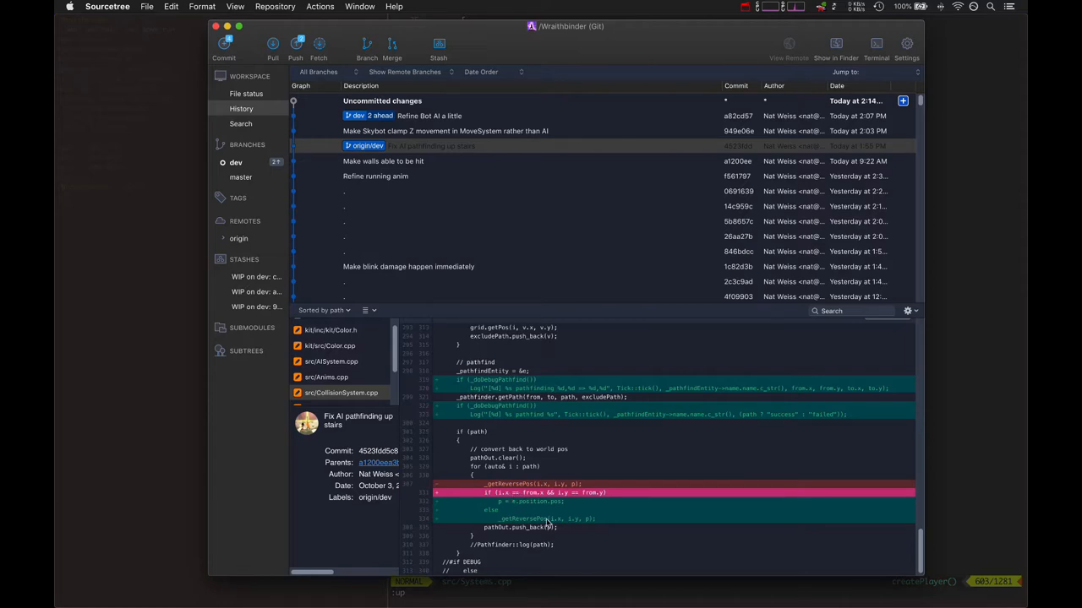